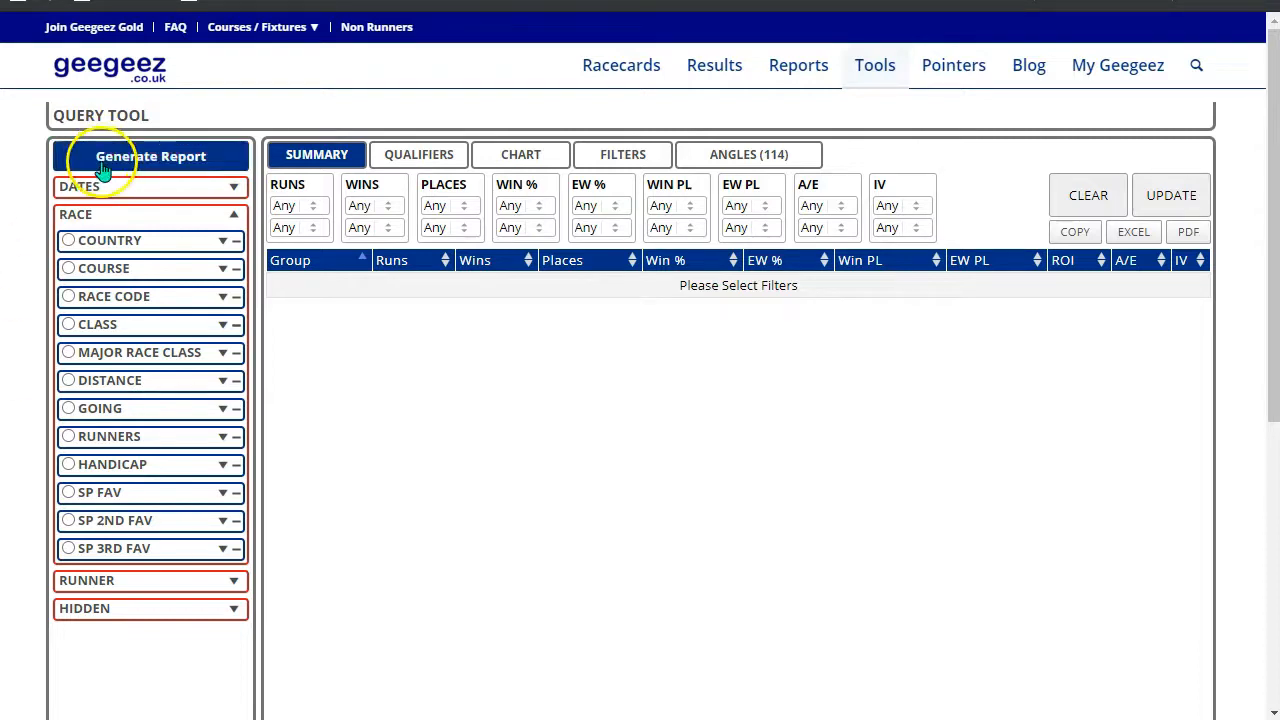
# Collapse the RACE filter section and toggle the RUNNER section open and closed
pyautogui.click(150, 214)
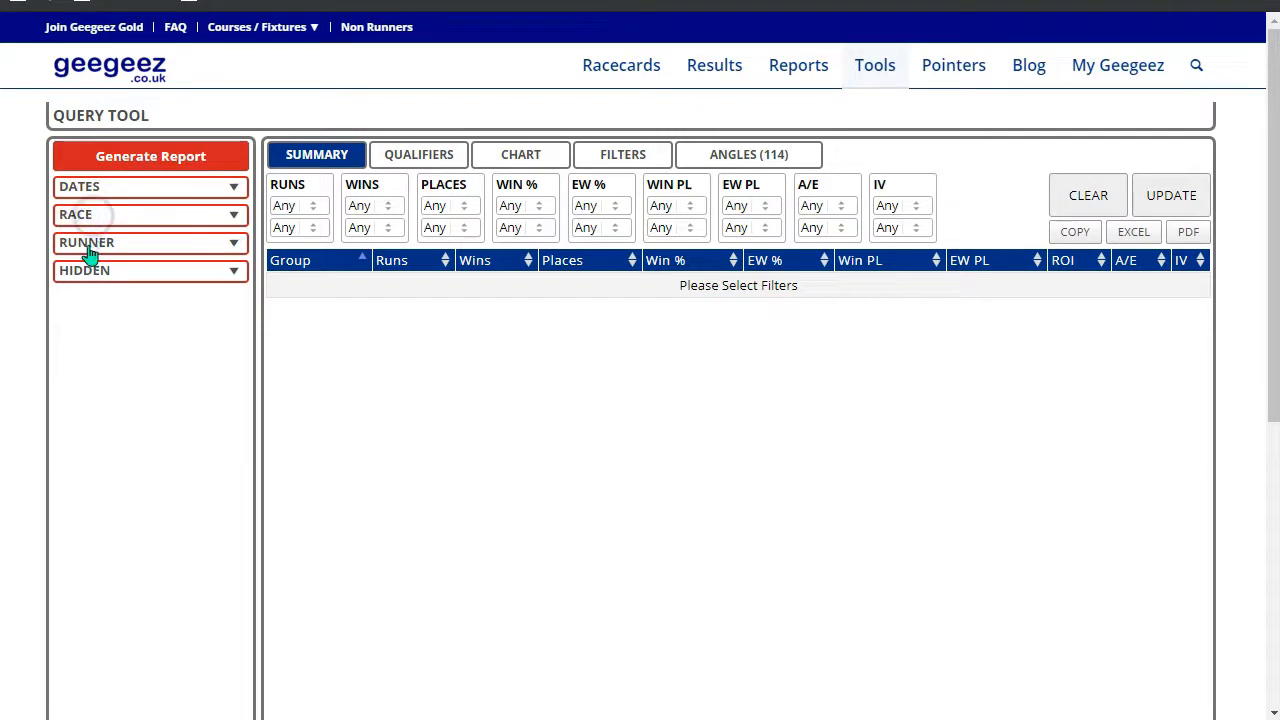
pyautogui.click(140, 242)
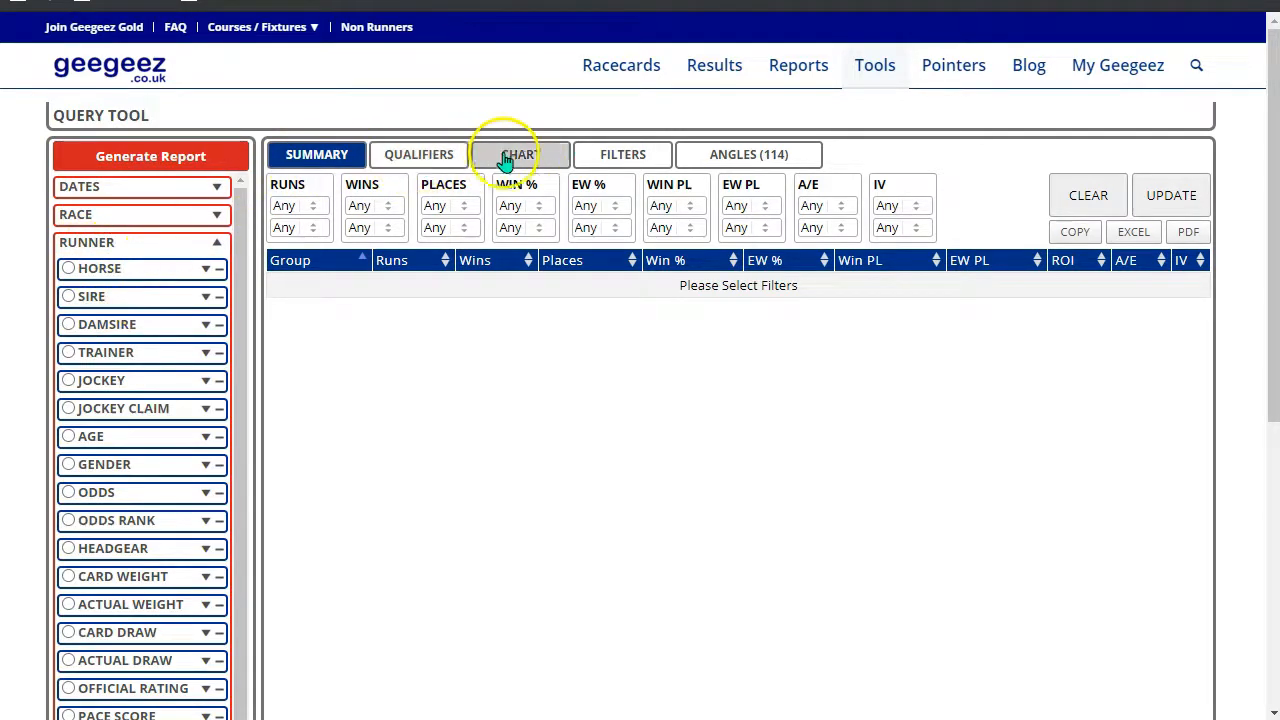
pyautogui.moveTo(678, 325)
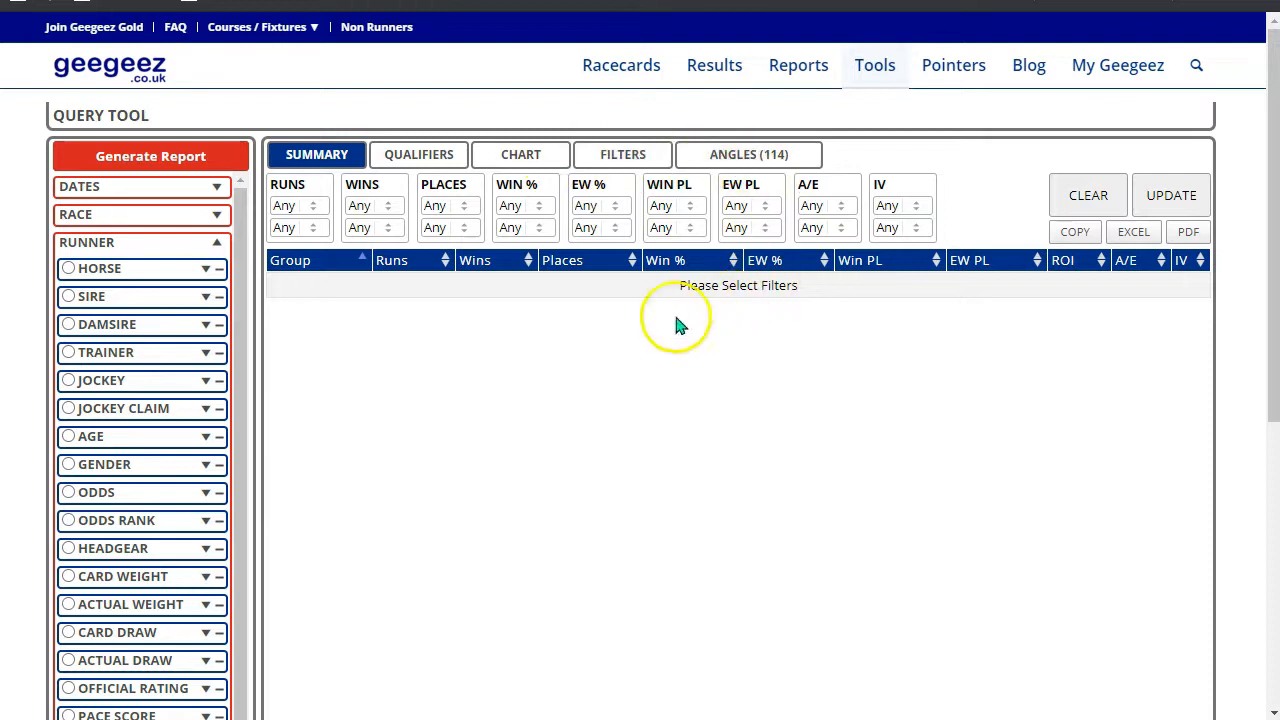
pyautogui.moveTo(530, 495)
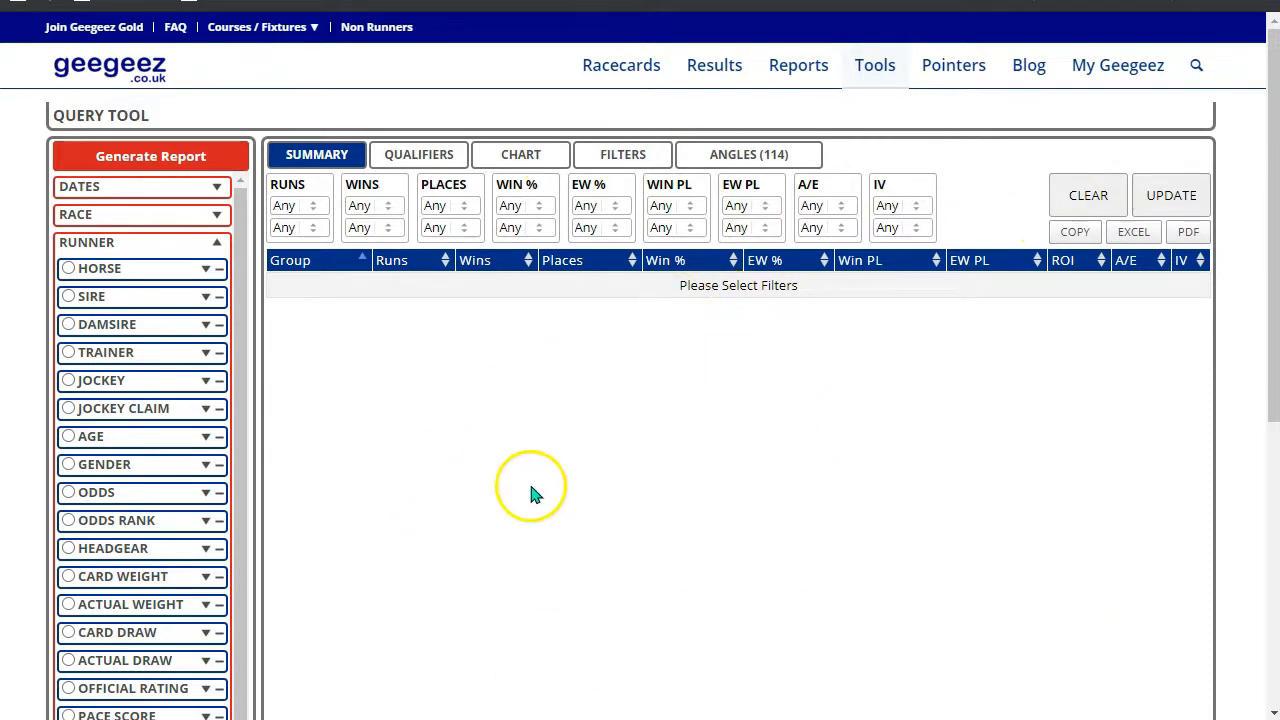
pyautogui.moveTo(665, 478)
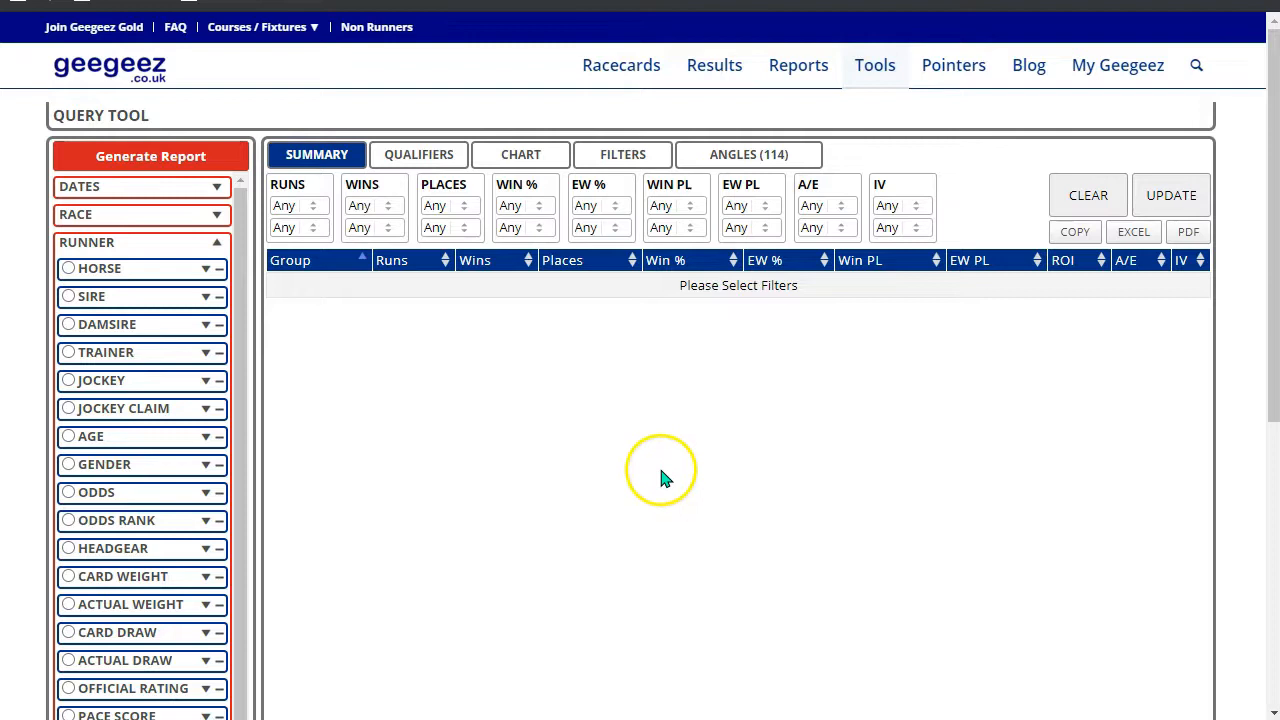
pyautogui.moveTo(588, 445)
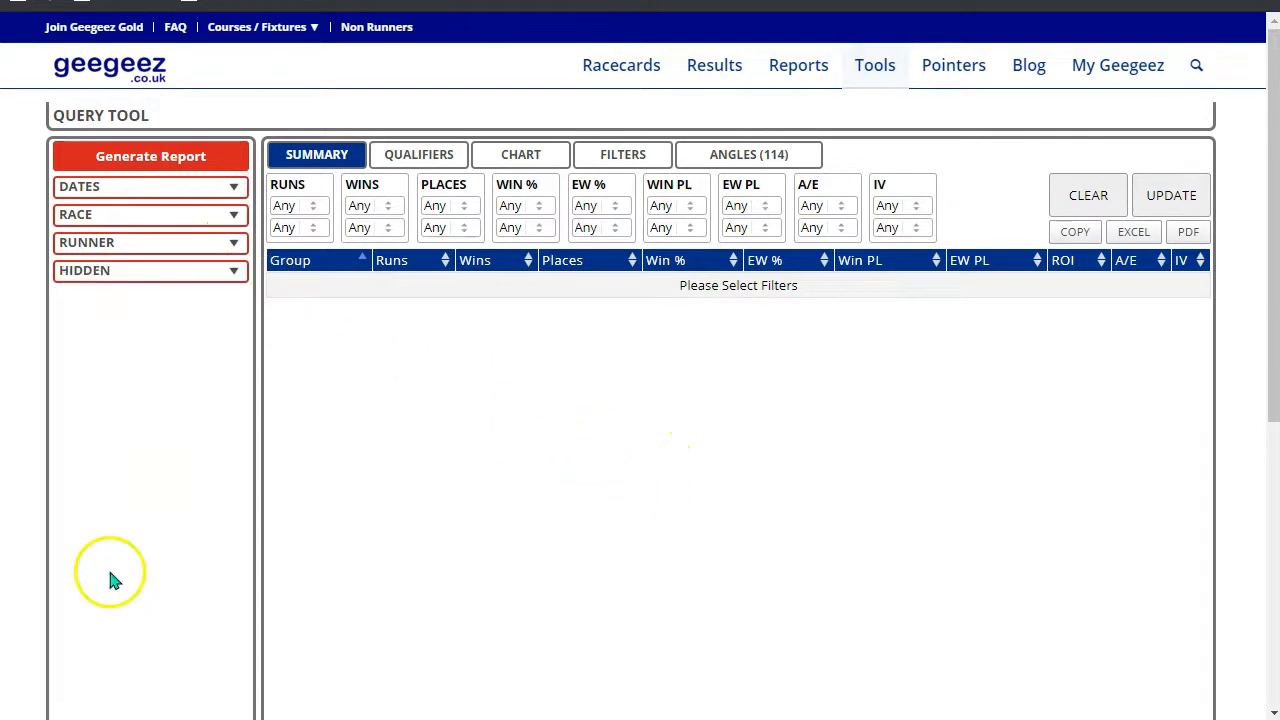
pyautogui.moveTo(20, 230)
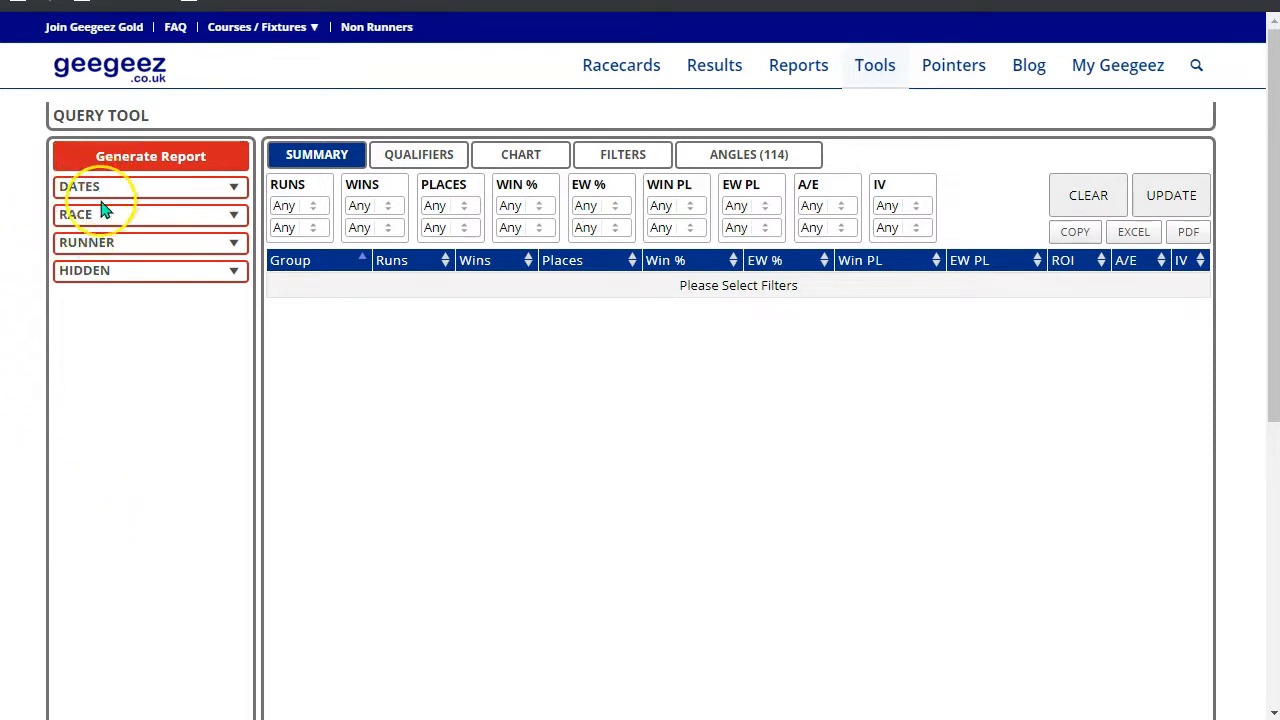
pyautogui.moveTo(85, 290)
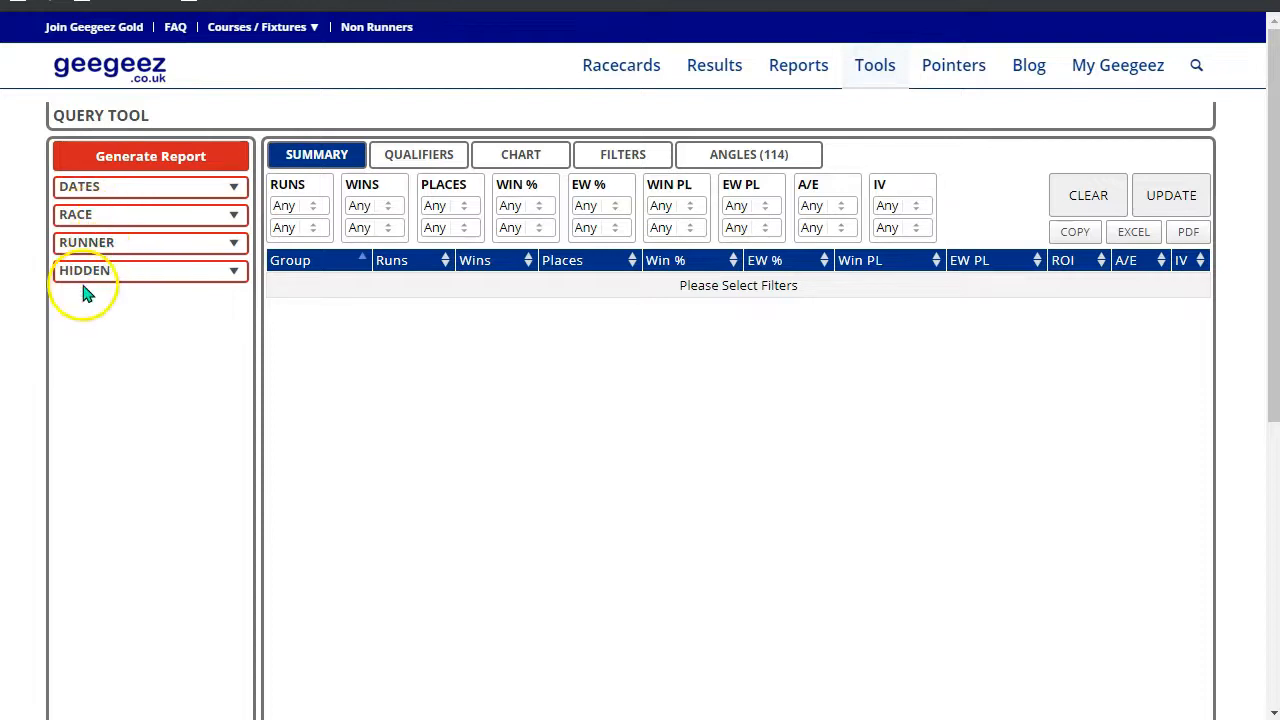
# Set the date range to LAST 5 YEARS and toggle all days of the week on
pyautogui.click(150, 186)
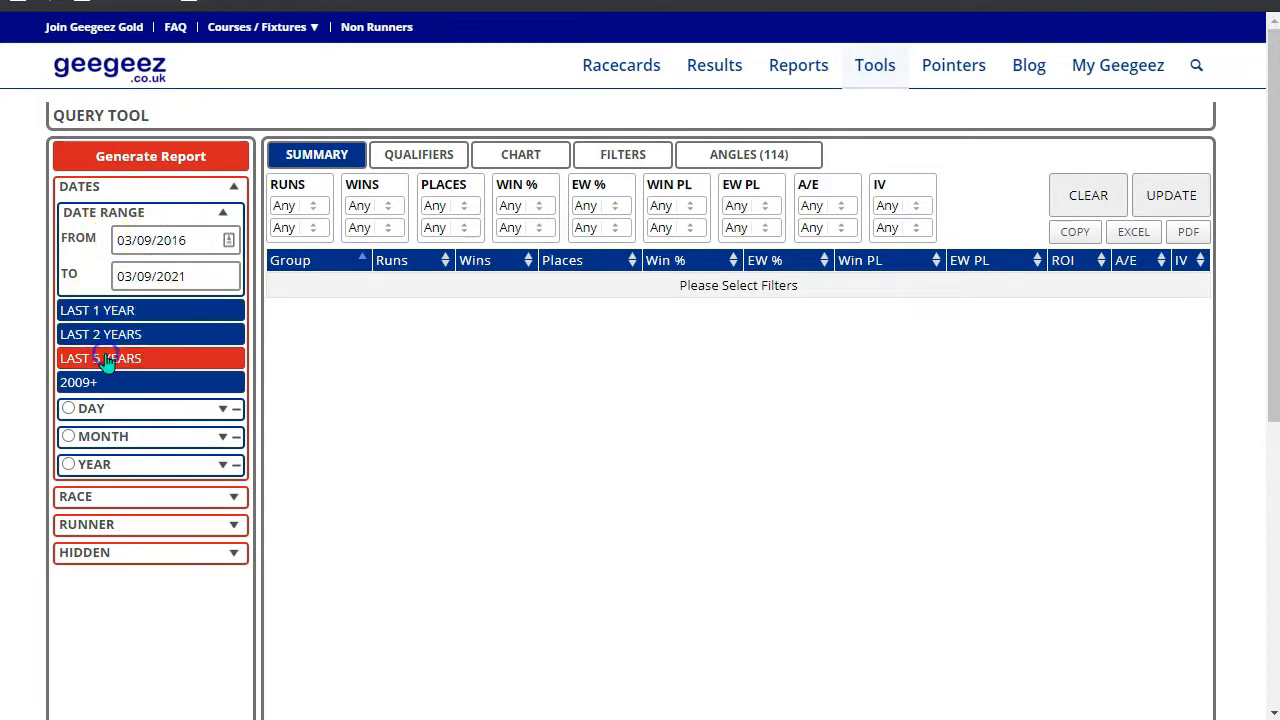
pyautogui.click(78, 382)
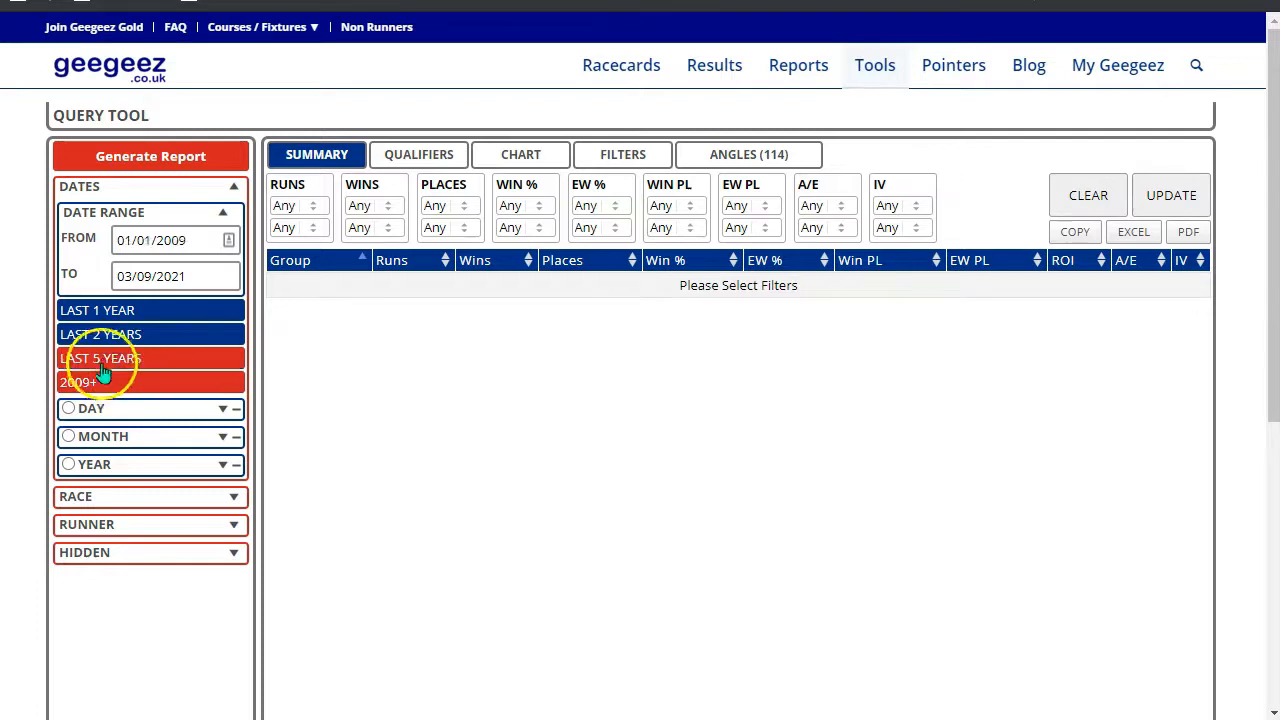
pyautogui.click(100, 358)
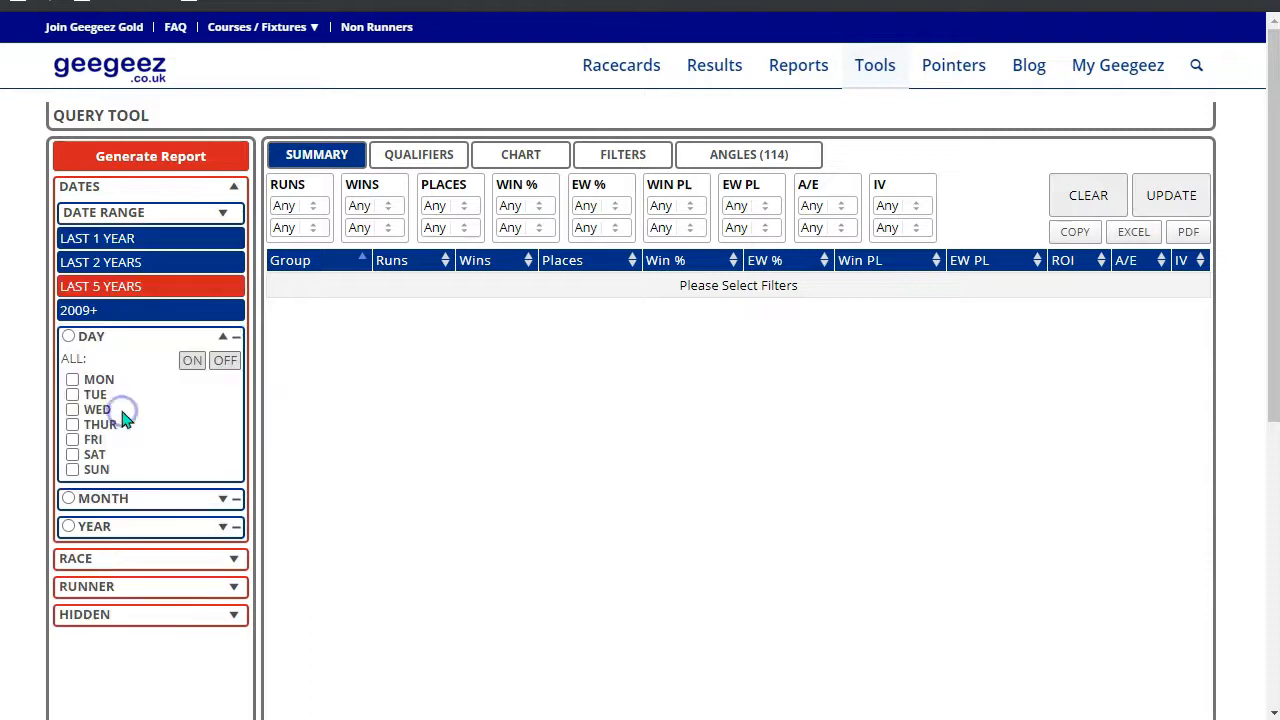
pyautogui.click(191, 360)
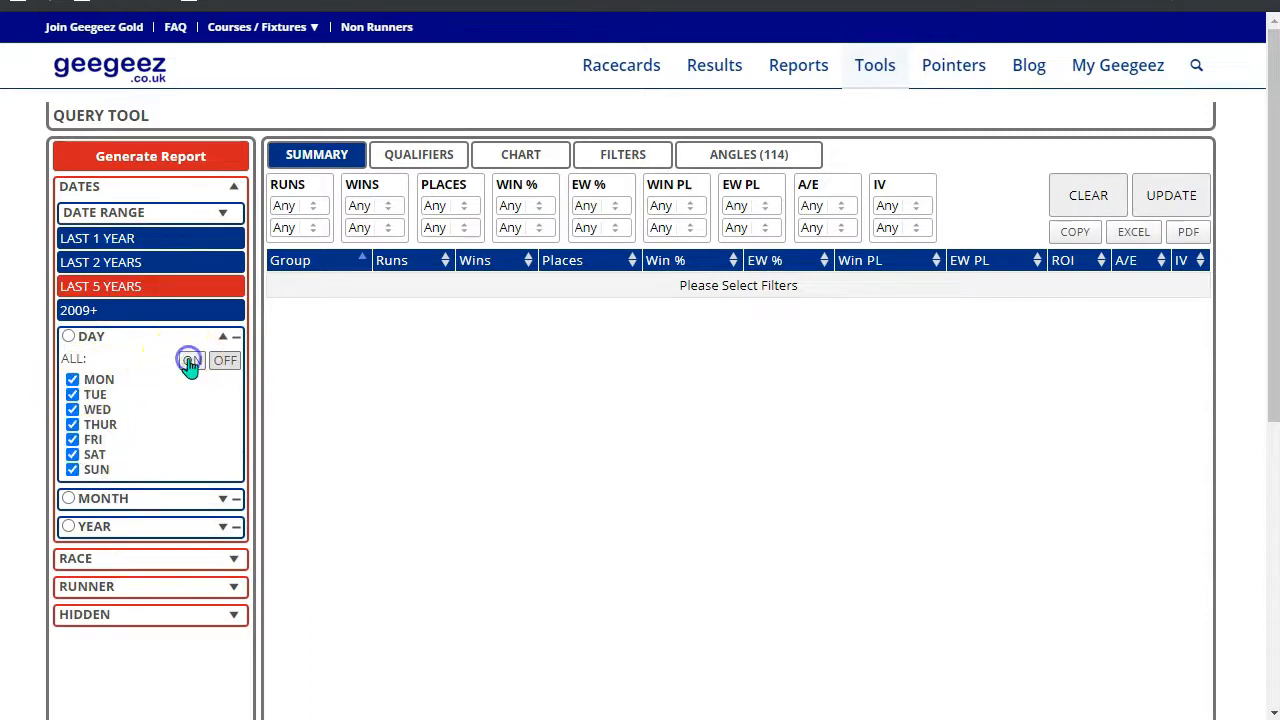
pyautogui.click(233, 336)
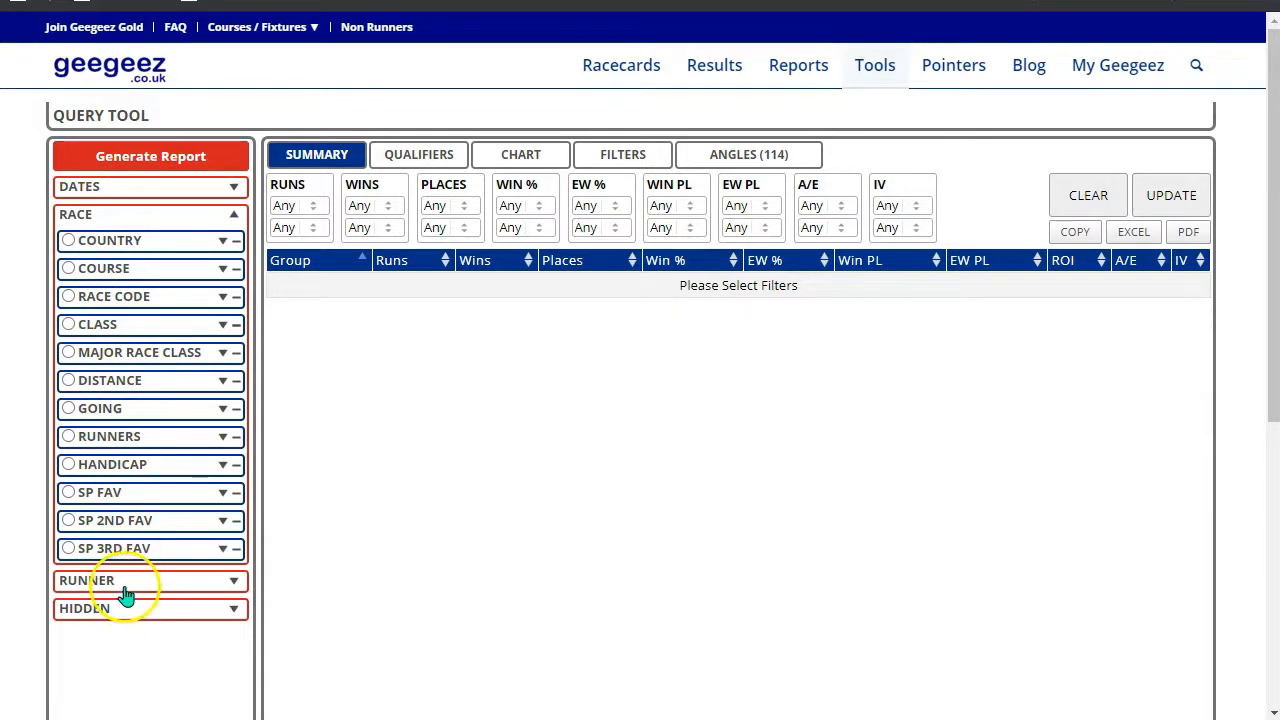
# Search trainers for 'nic', tick P NICHOLLS, and generate the report
pyautogui.click(150, 580)
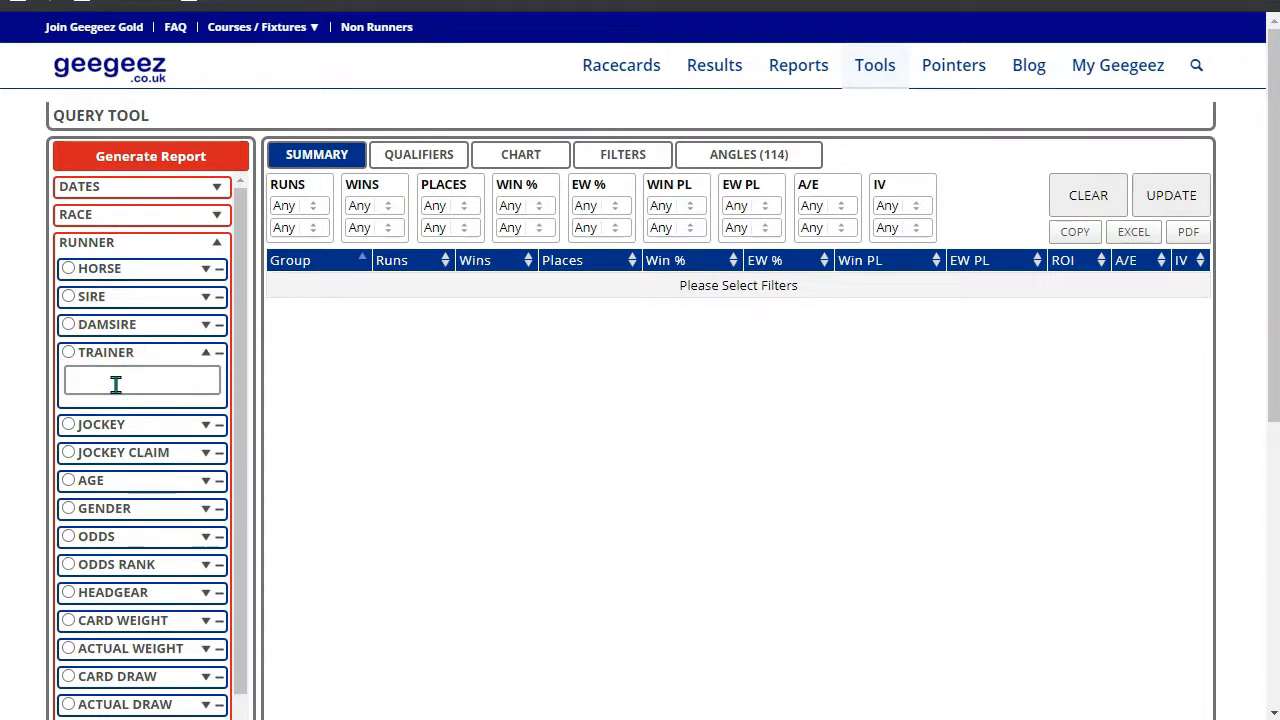
pyautogui.write('nich')
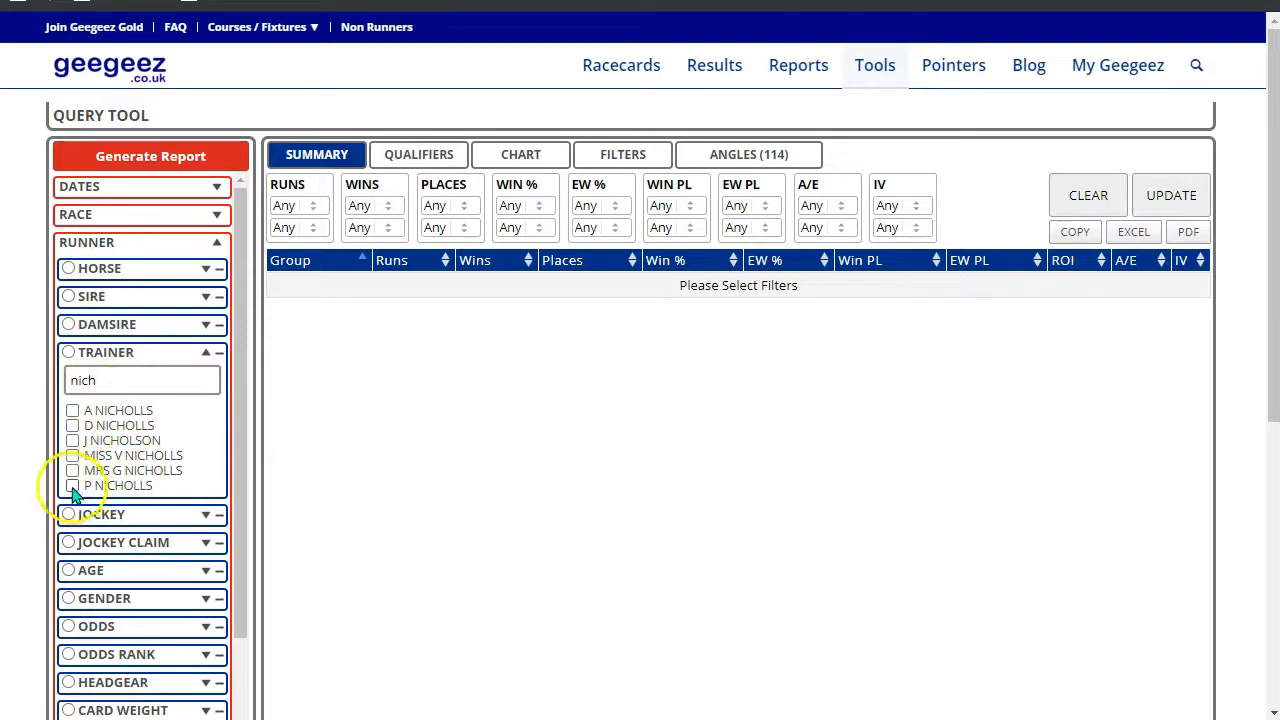
pyautogui.click(72, 485)
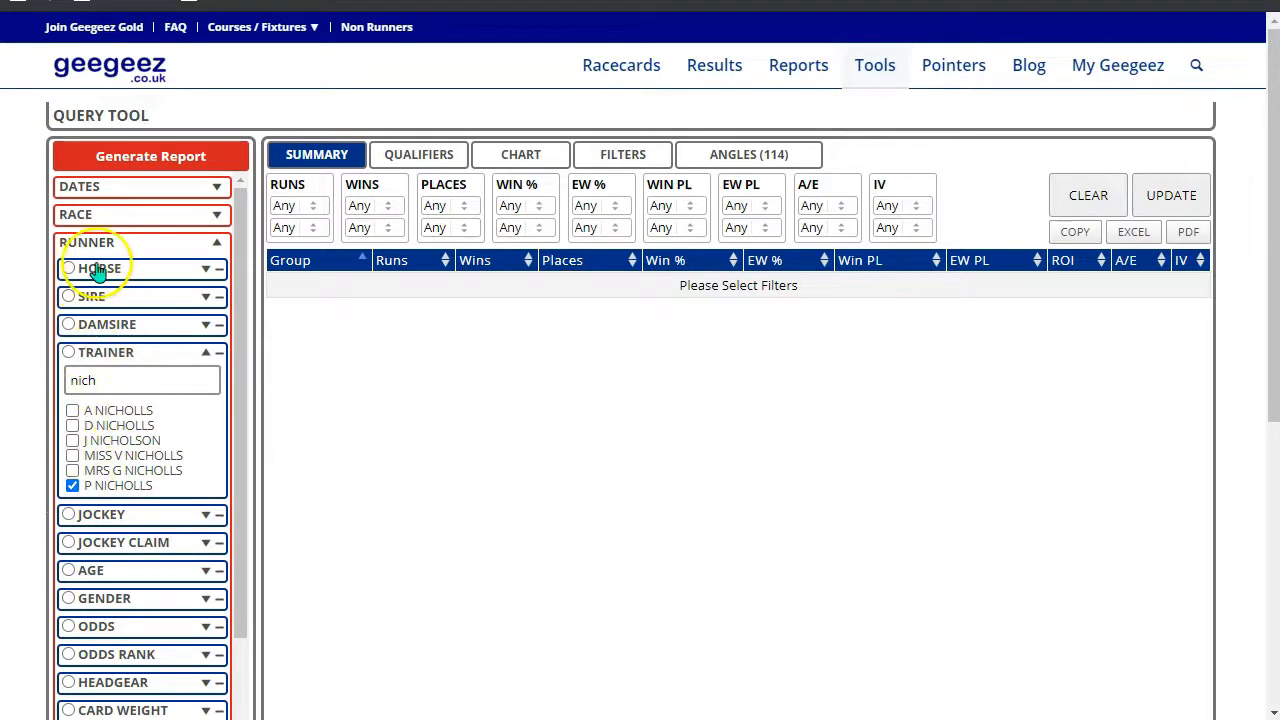
pyautogui.click(150, 156)
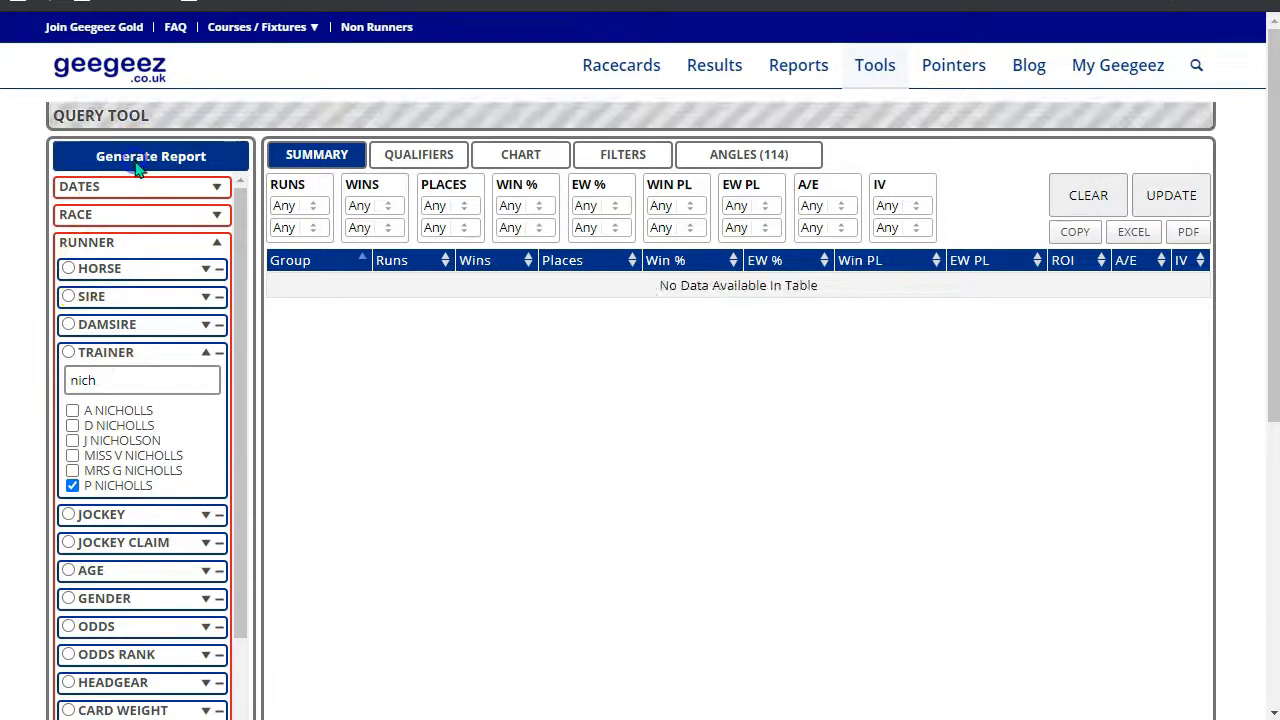
# Restrict the race code to NHF, HURDLE and CHASE and regenerate the report
pyautogui.click(150, 156)
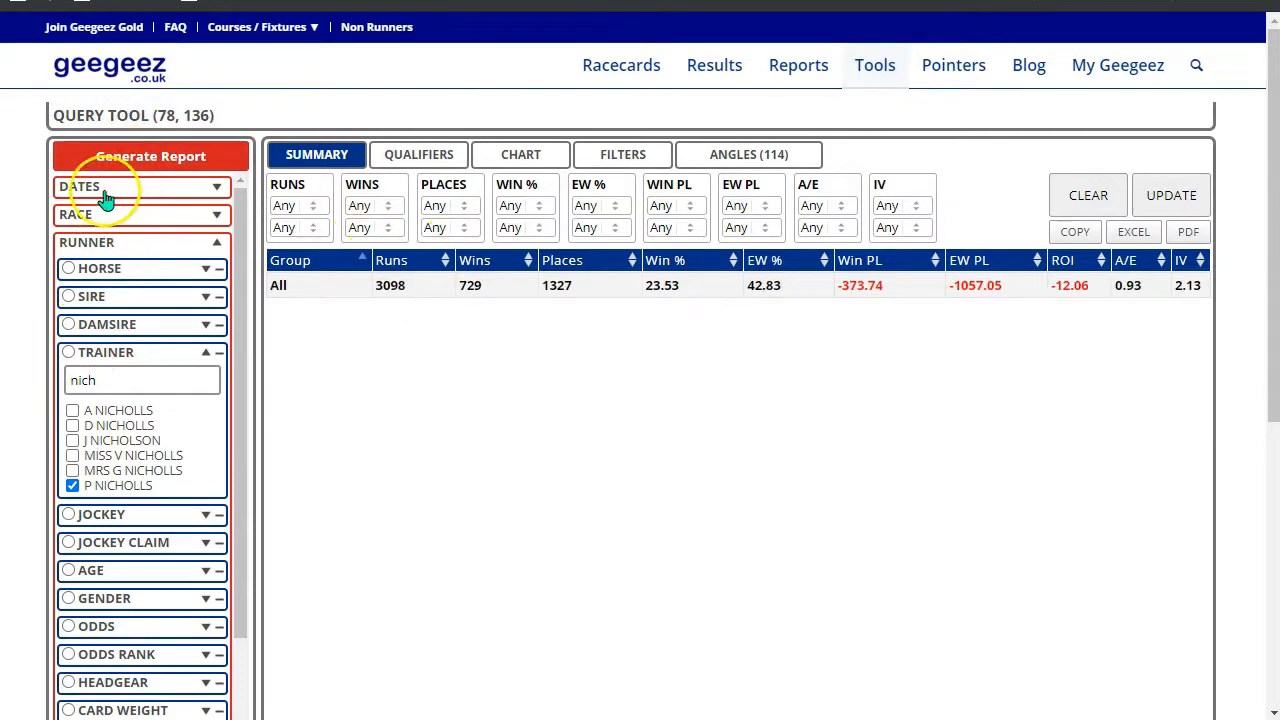
pyautogui.click(150, 186)
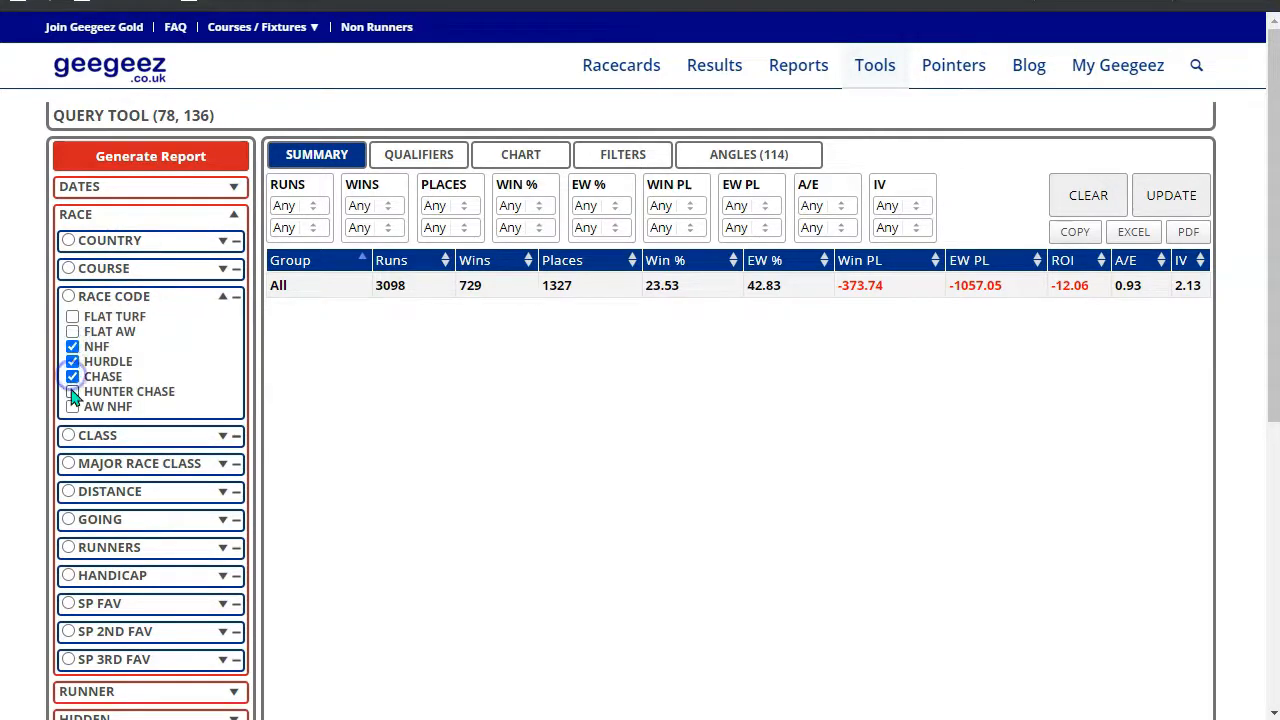
pyautogui.click(72, 391)
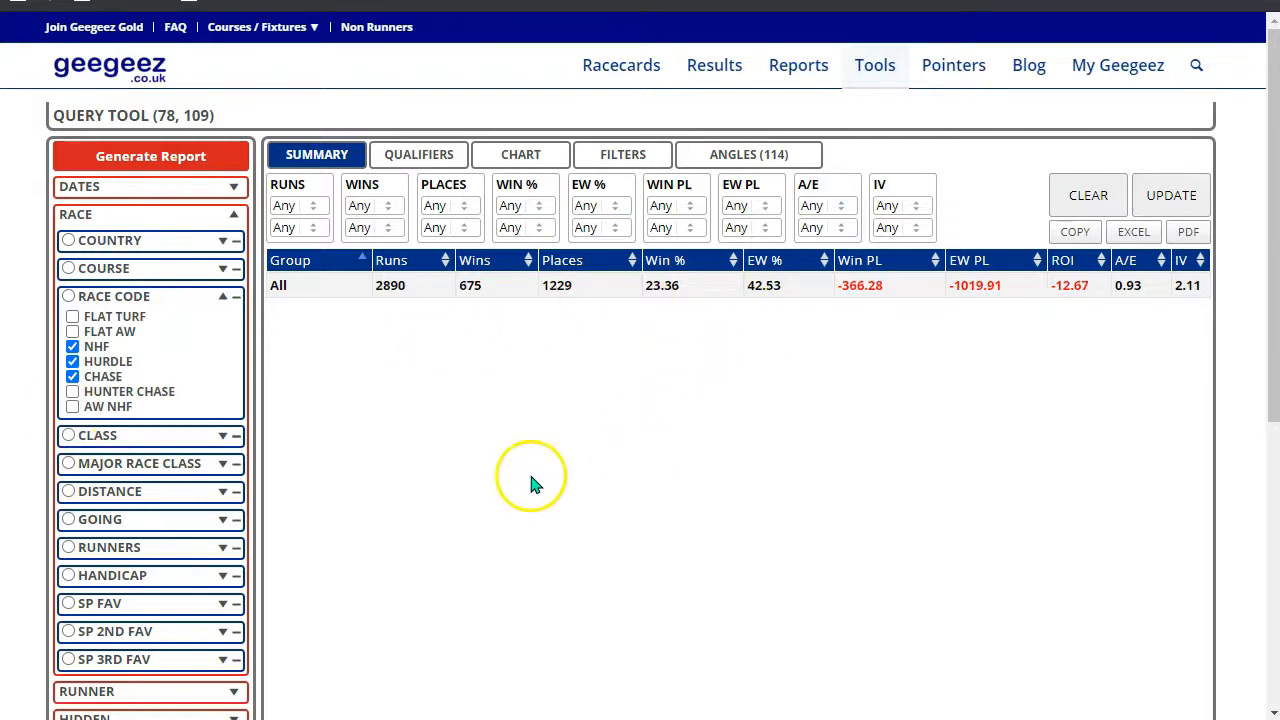